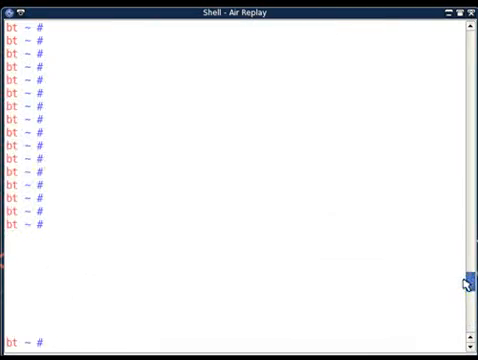
# Run aireplay-ng with no arguments to print its version, usage line and filter options.
pyautogui.write('aireplay-ng')
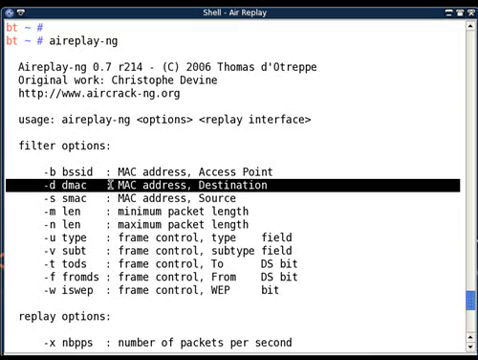
pyautogui.press('Down')
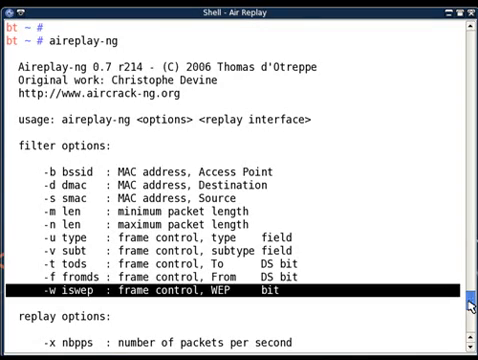
# Scroll the aireplay-ng help down to the full replay options list.
pyautogui.scroll(-3)
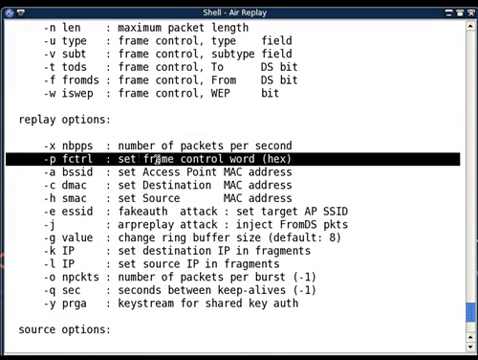
pyautogui.moveTo(180, 159)
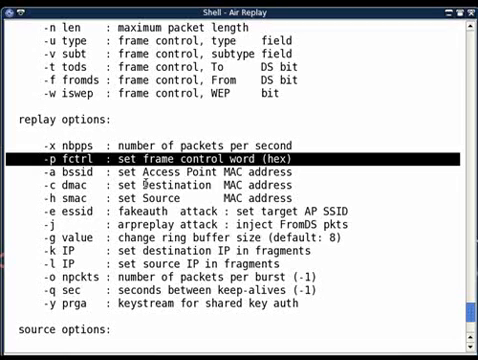
pyautogui.press('Down')
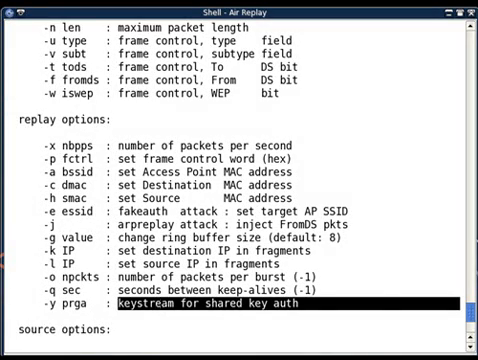
pyautogui.scroll(-3)
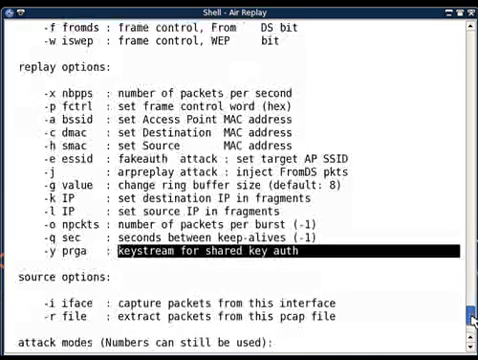
# Scroll to the end of the help, showing source options and attack modes through fragment.
pyautogui.scroll(-3)
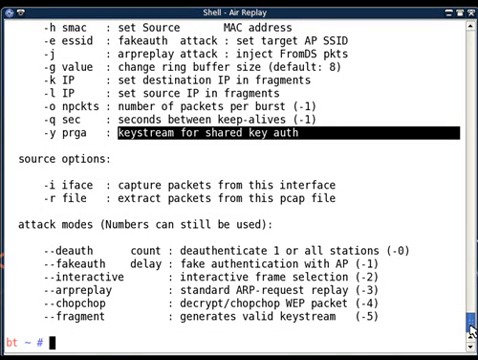
pyautogui.moveTo(415, 258)
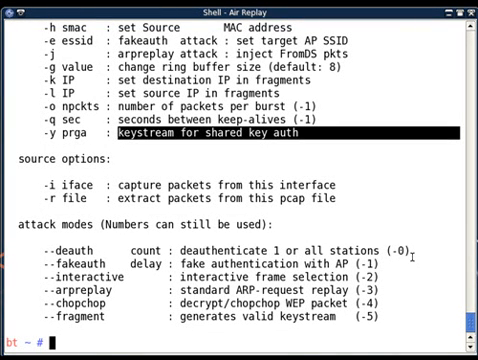